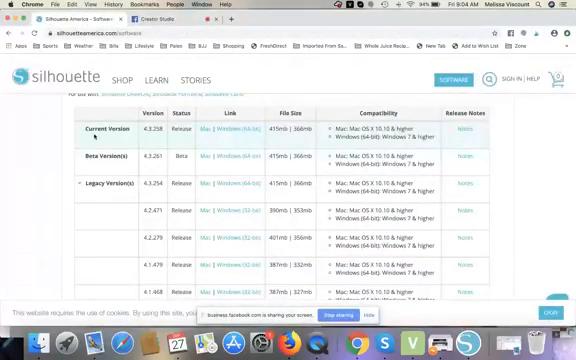
Scroll the Applications folder past the installed Silhouette Studio versions and right-click the newest one.
{"action": "scroll", "scroll_direction": "up", "scroll_amount": 3}
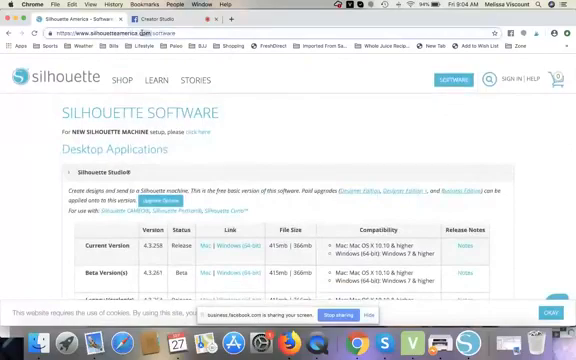
{"action": "scroll", "scroll_direction": "down", "scroll_amount": 3}
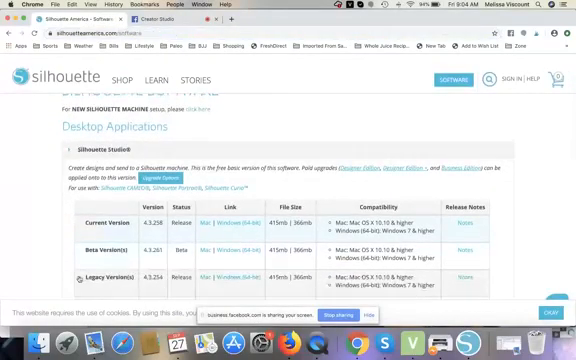
{"action": "scroll", "scroll_direction": "down", "scroll_amount": 3}
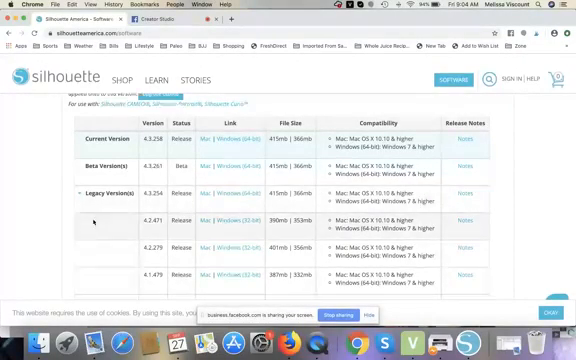
{"action": "scroll", "scroll_direction": "down", "scroll_amount": 3}
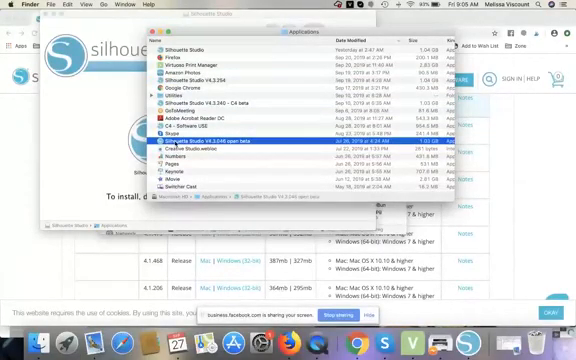
{"action": "scroll", "scroll_direction": "down", "scroll_amount": 3}
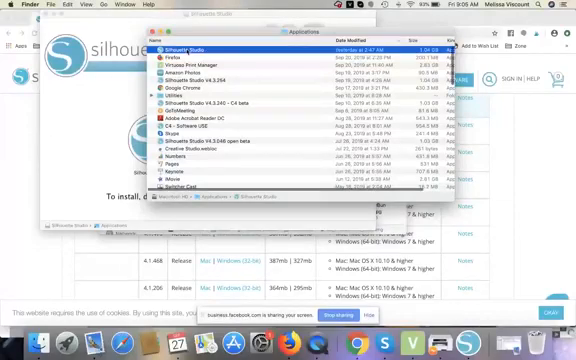
{"action": "right_click", "coordinate": [185, 47]}
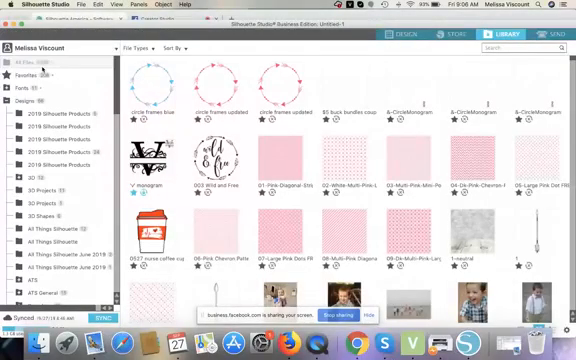
Open the account name dropdown in the Library tab to show Library Import and Export.
{"action": "left_click", "coordinate": [40, 48]}
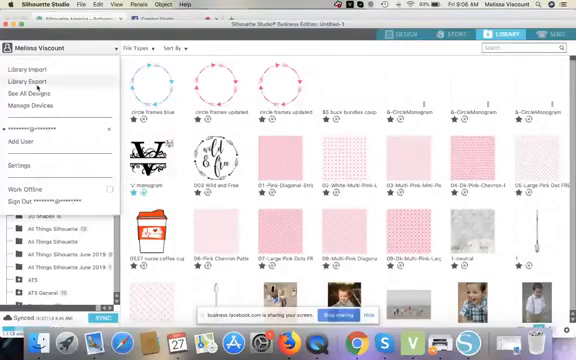